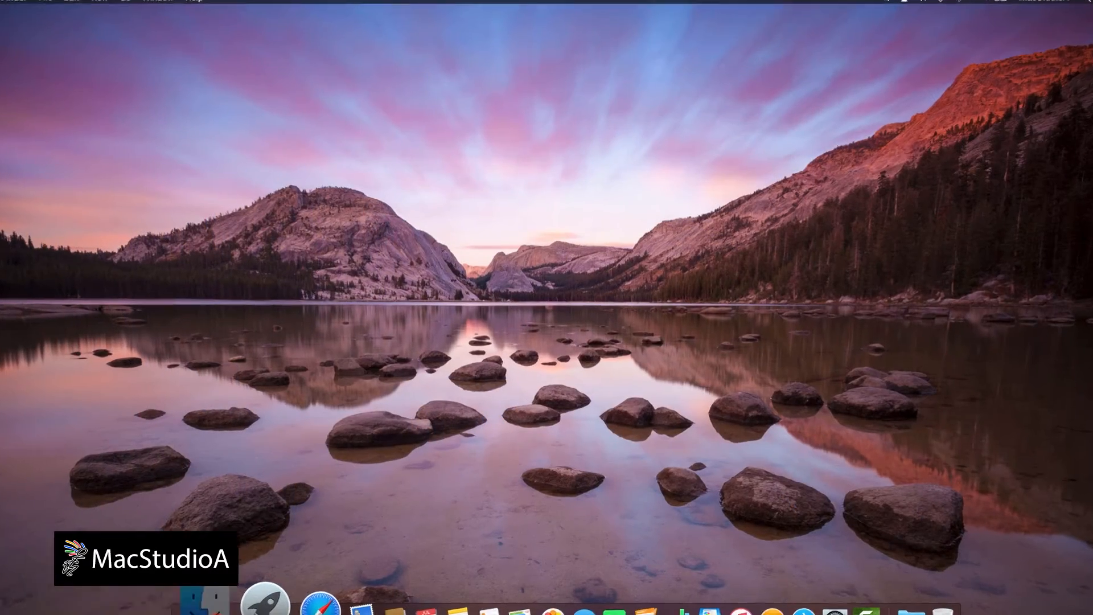
# Navigate from Macintosh HD through System and Library into the CoreServices folder
pyautogui.click(277, 600)
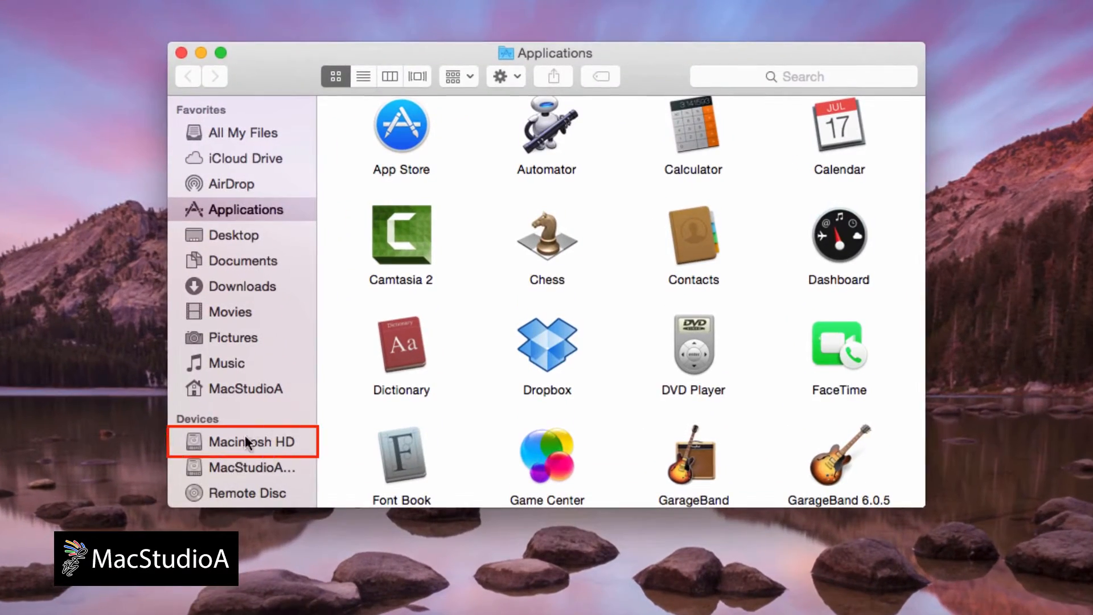
pyautogui.click(247, 442)
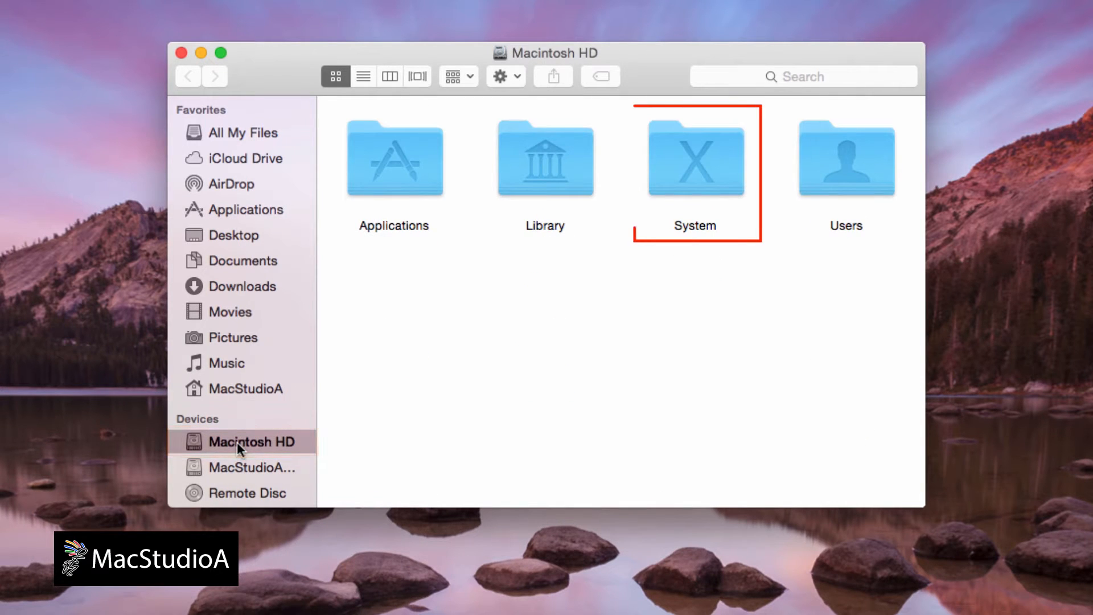
pyautogui.doubleClick(694, 158)
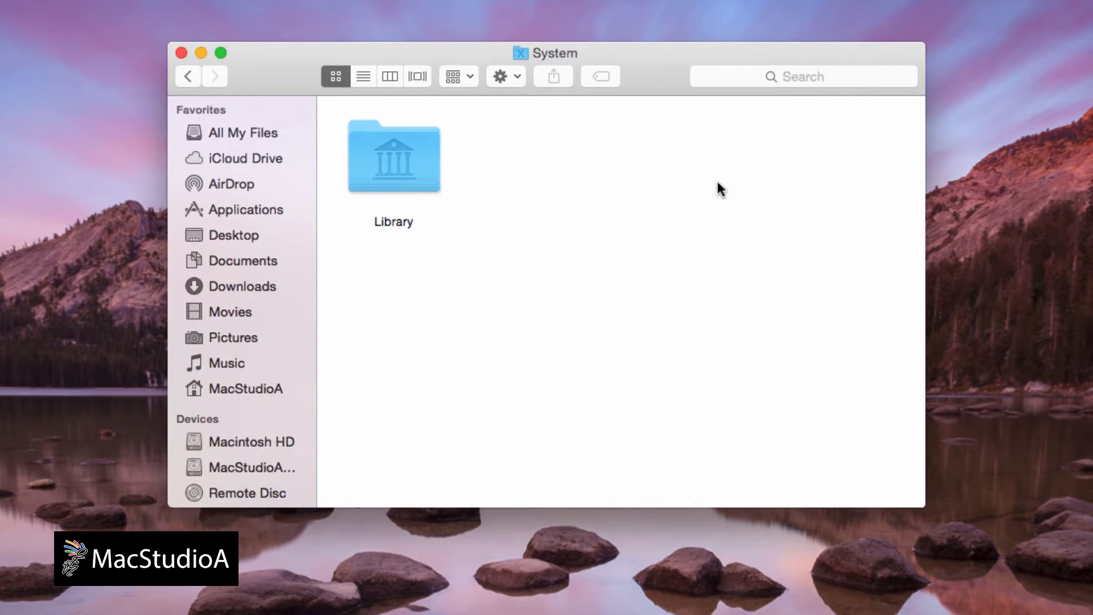
pyautogui.doubleClick(393, 156)
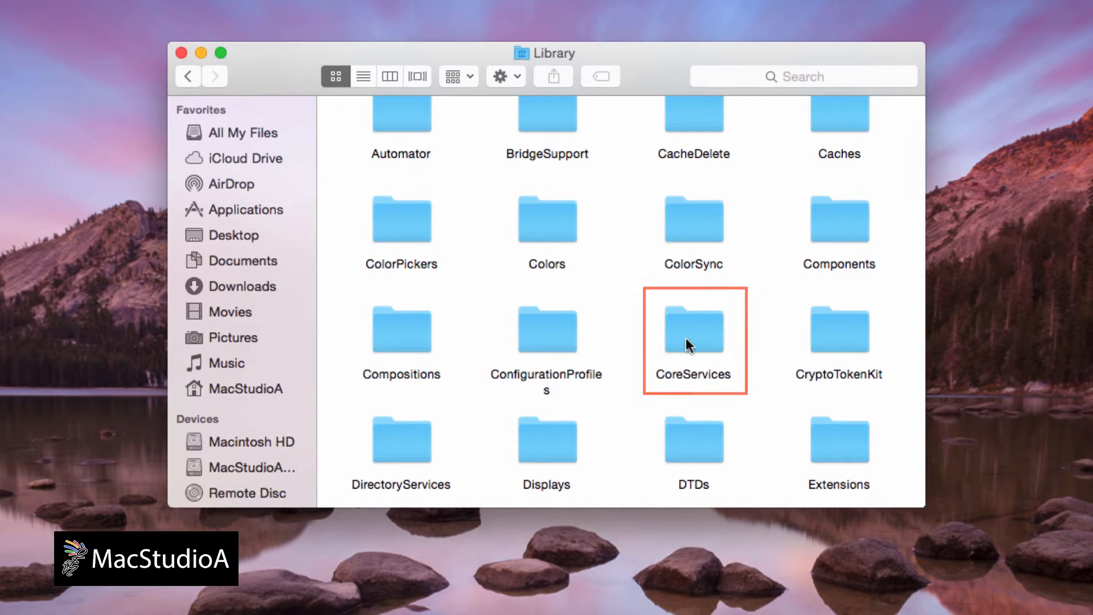
pyautogui.doubleClick(693, 329)
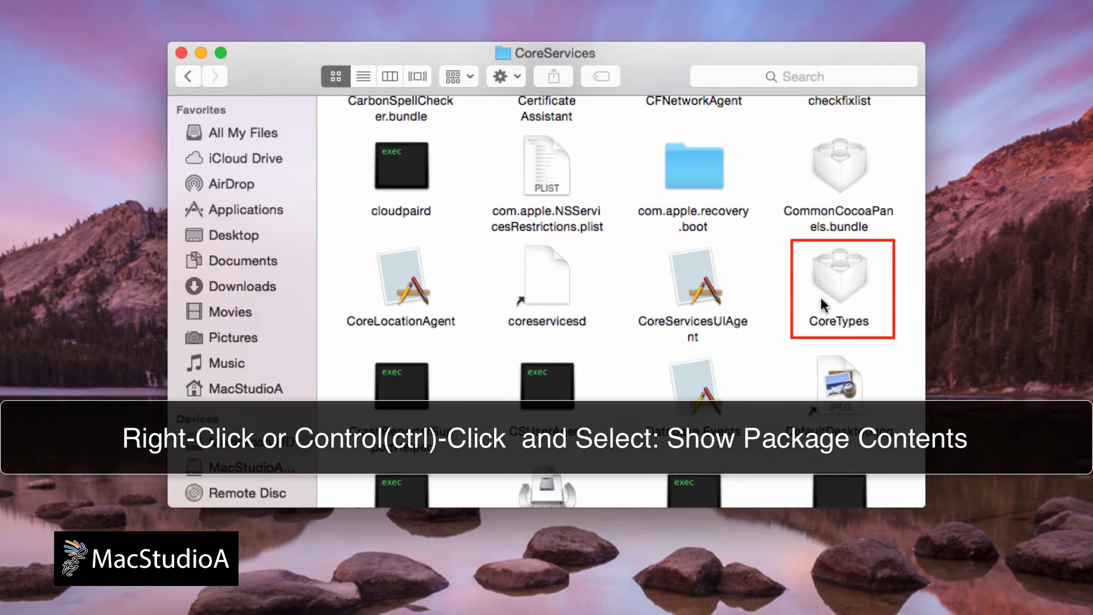
# Show CoreTypes package contents, reach its Contents/Resources icons folder, and close the window
pyautogui.rightClick(839, 278)
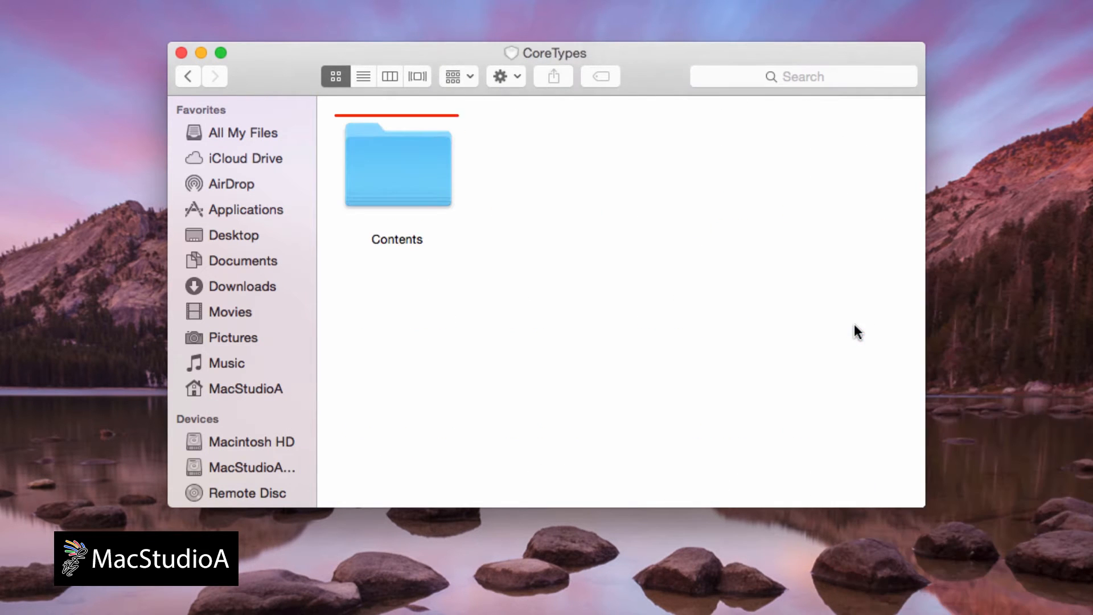
pyautogui.doubleClick(396, 164)
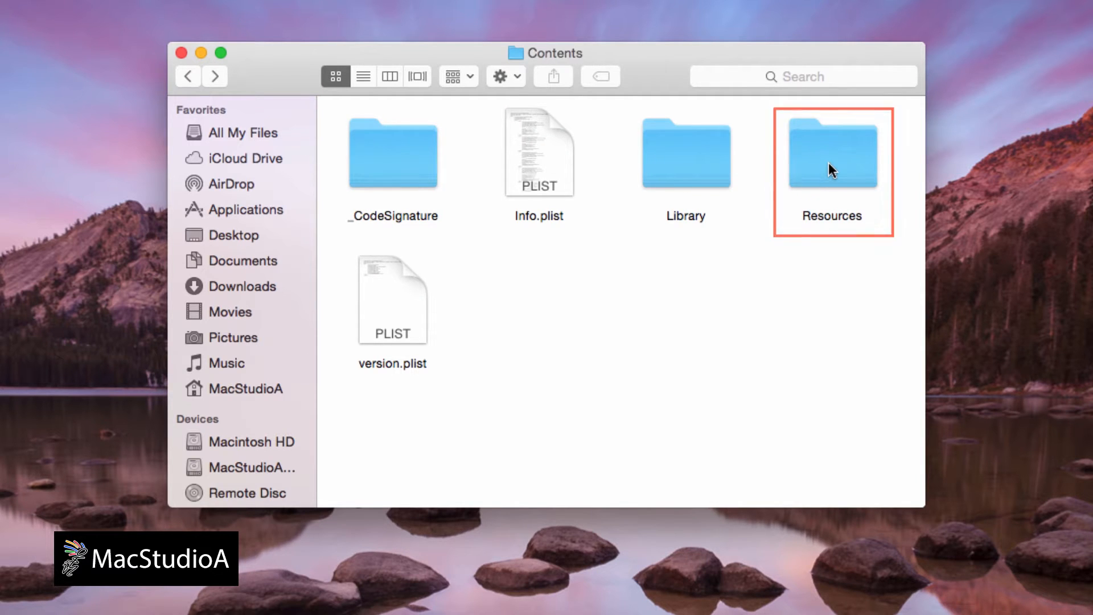
pyautogui.doubleClick(831, 154)
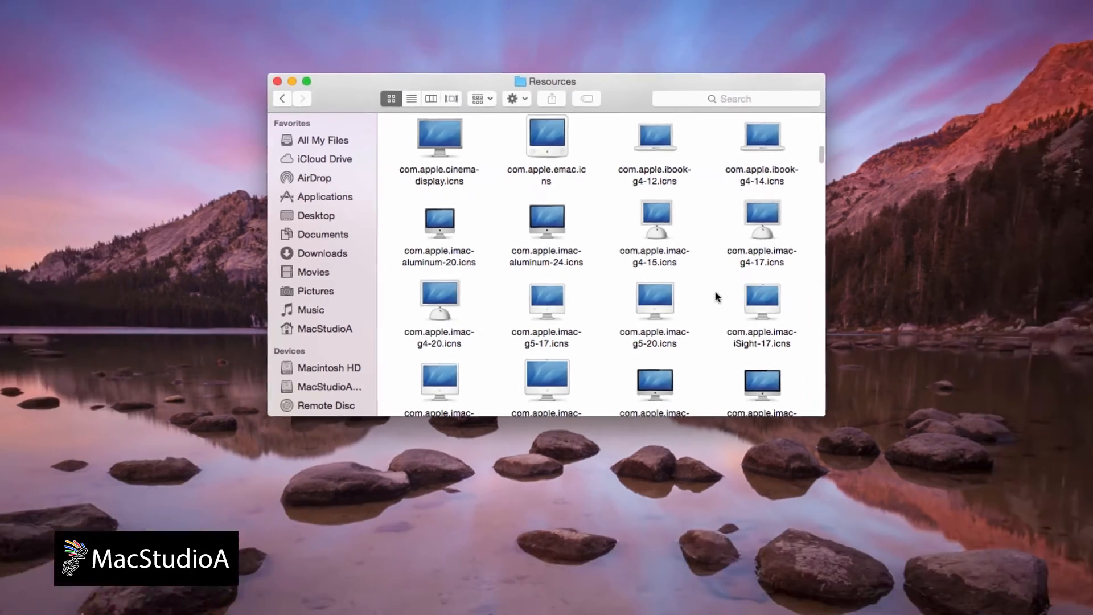
pyautogui.click(278, 81)
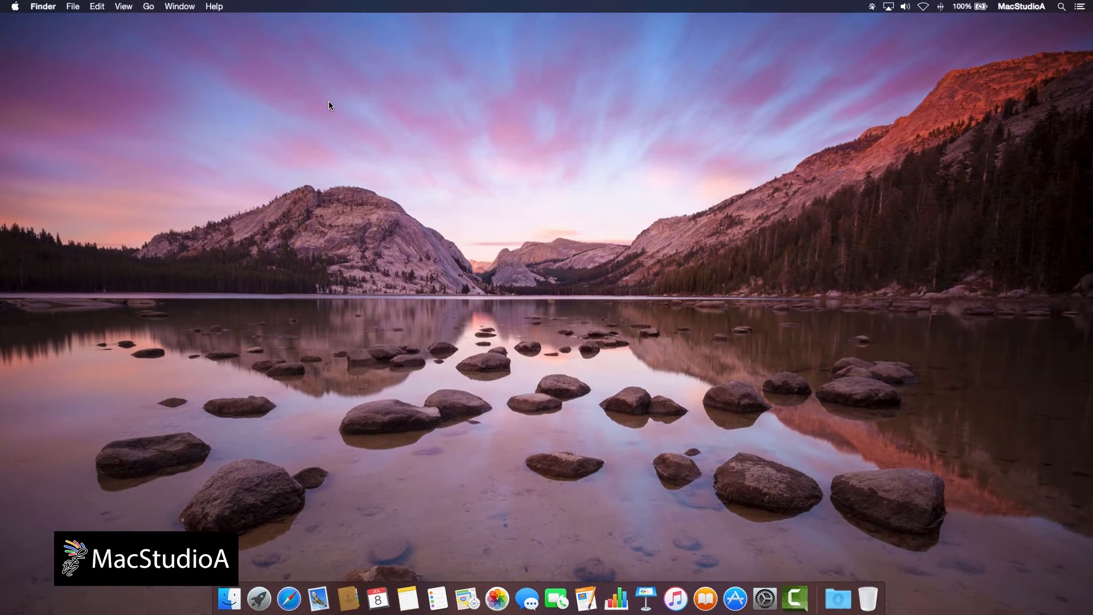
# Jump via Go to Folder to /System/Library/CoreServices/CoreTypes.bundle/Contents/Resources/
pyautogui.click(148, 6)
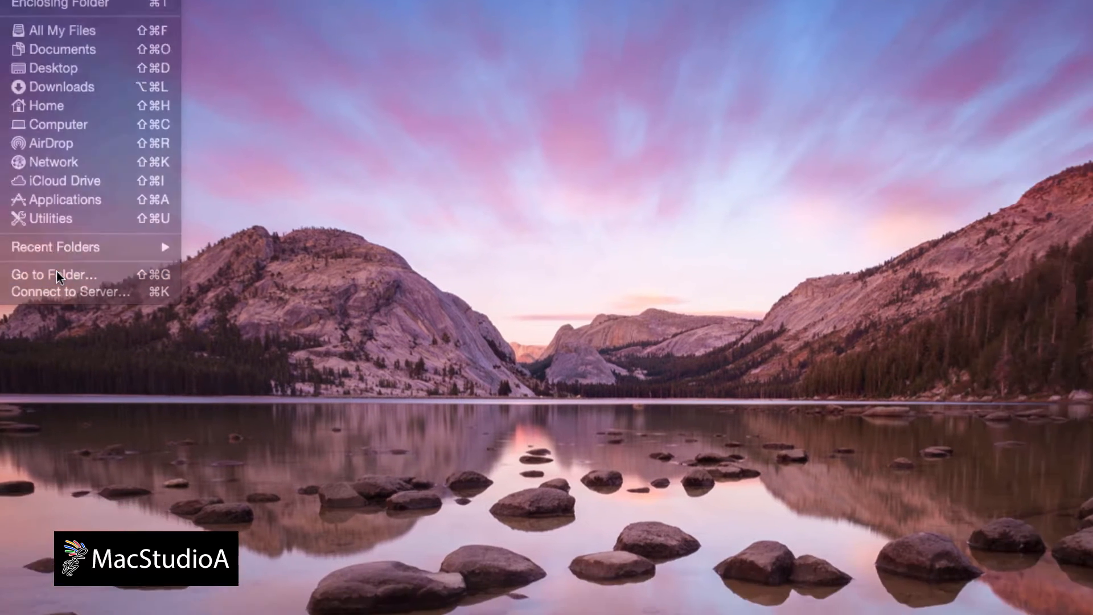
pyautogui.click(53, 275)
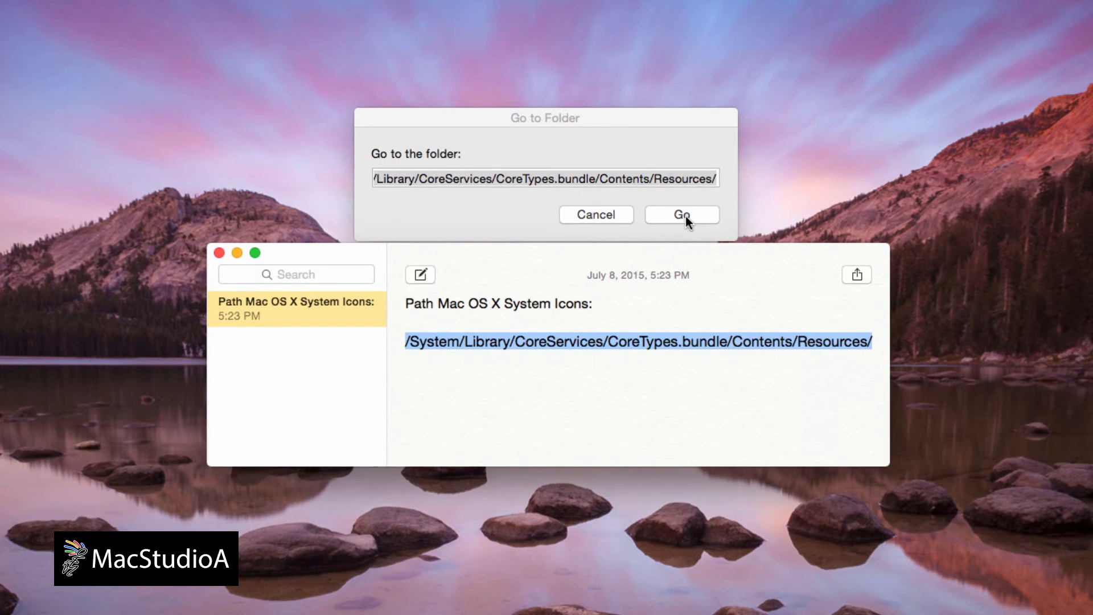
pyautogui.click(681, 214)
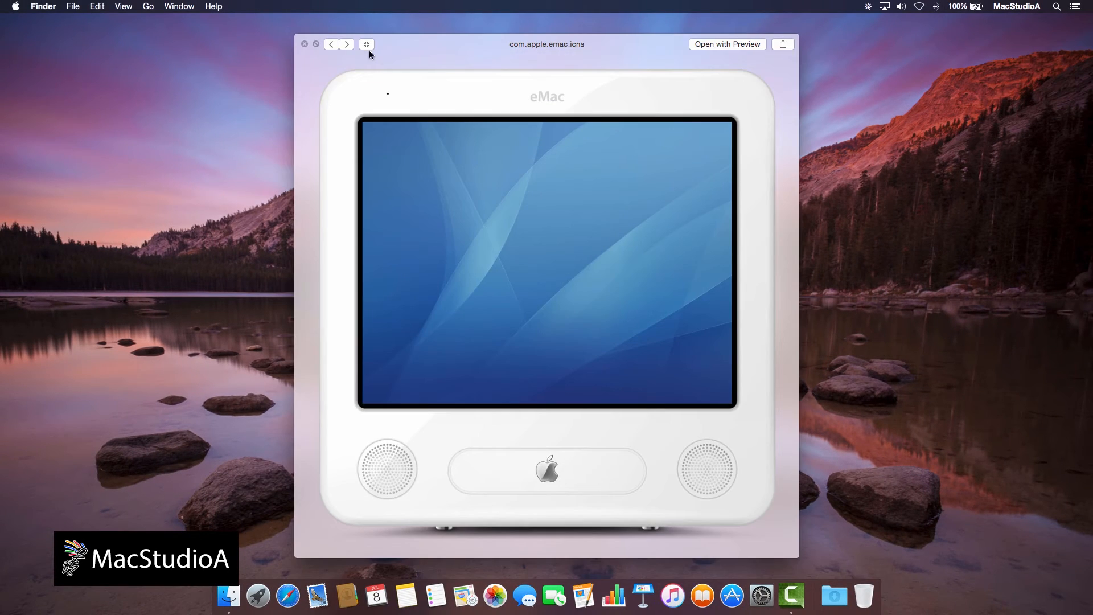
# Show the four previewed Mac icons (eMac, laptop, two iMacs) as a Quick Look index sheet
pyautogui.click(365, 44)
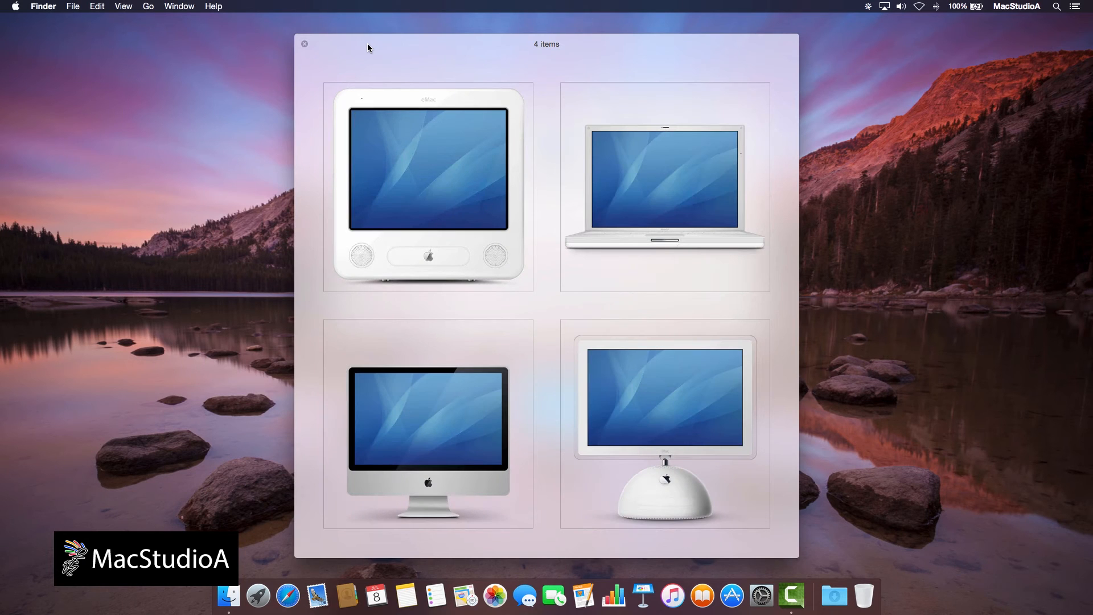